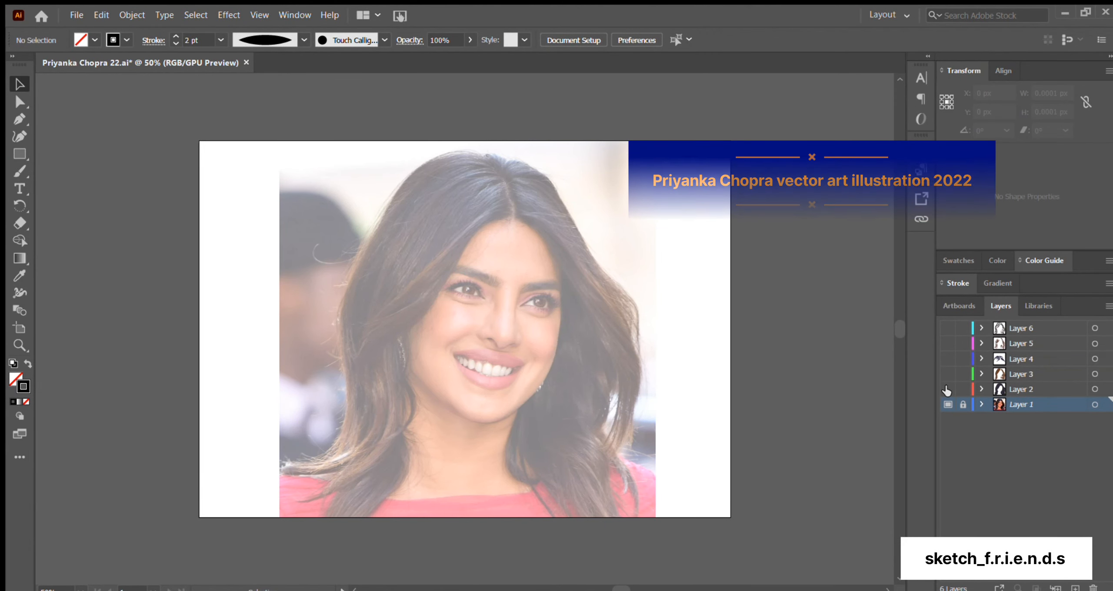
Turn on visibility for the hidden hair layers so the brown hair shows over the photo
click(948, 389)
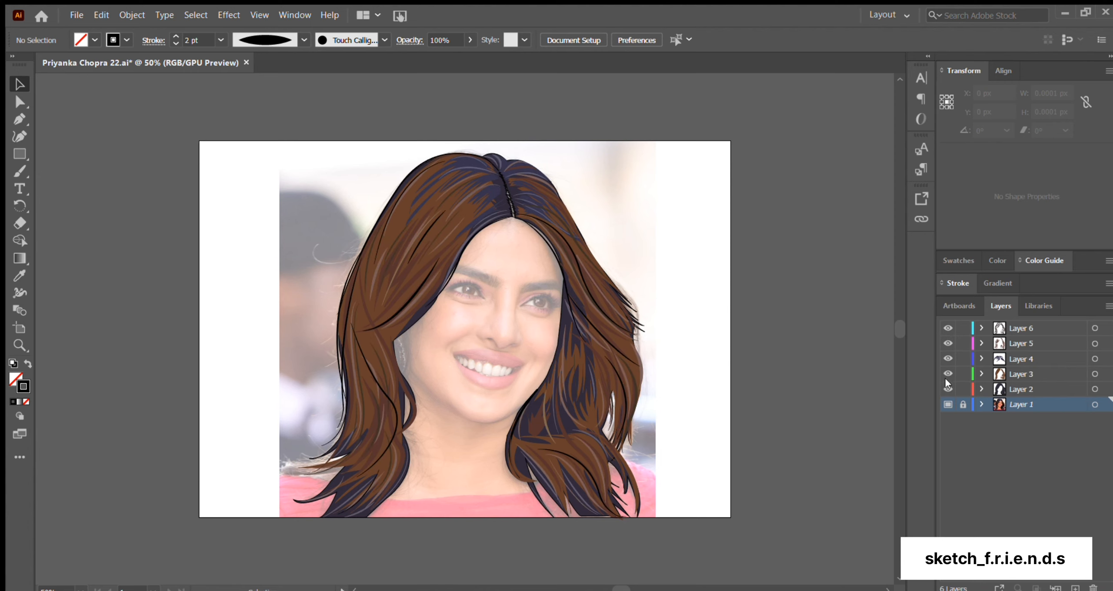
click(948, 405)
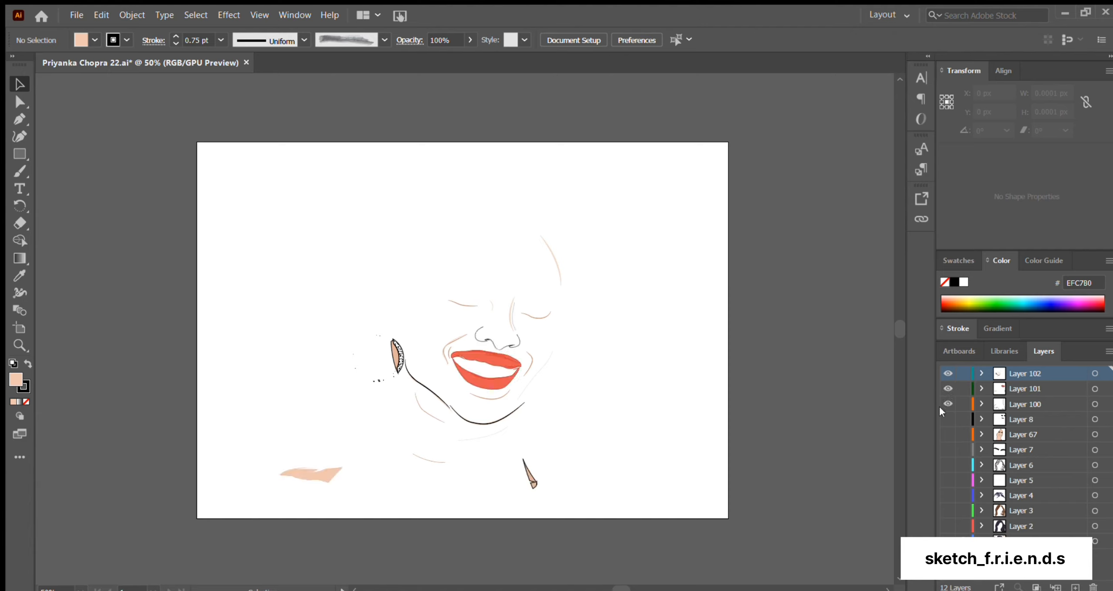
Make Layer 8 and Layer 67 visible to reveal the eyes, brows and remaining artwork
click(947, 404)
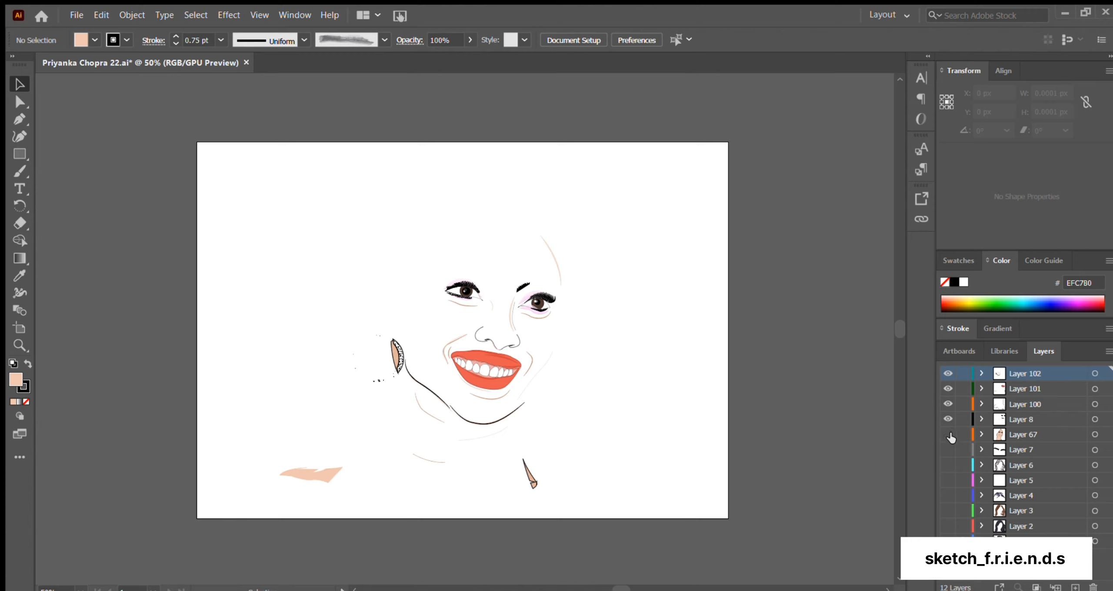
click(947, 437)
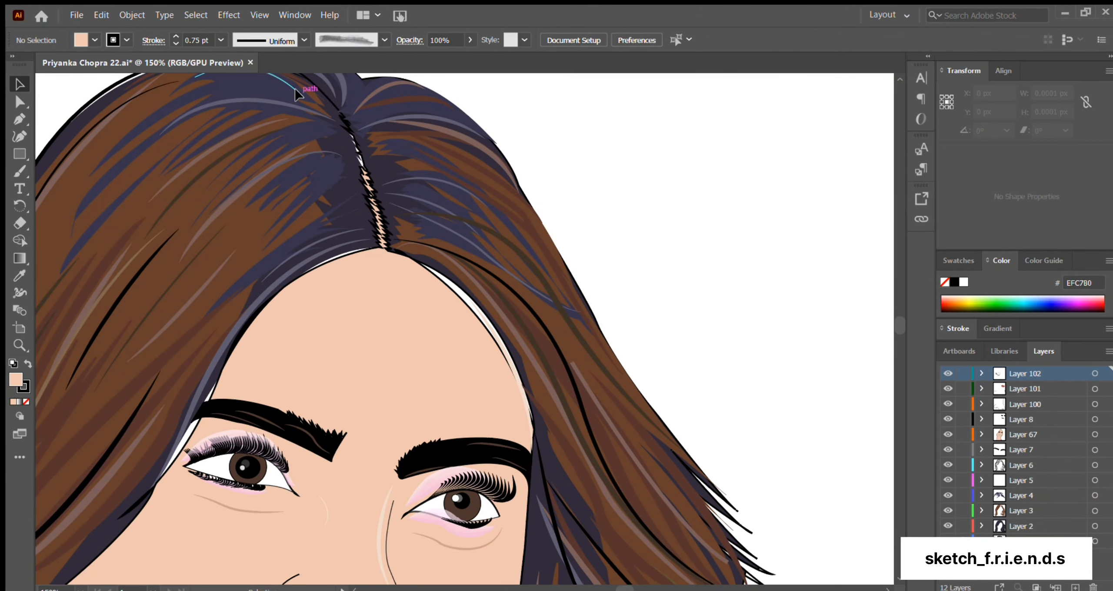
key(ctrl++)
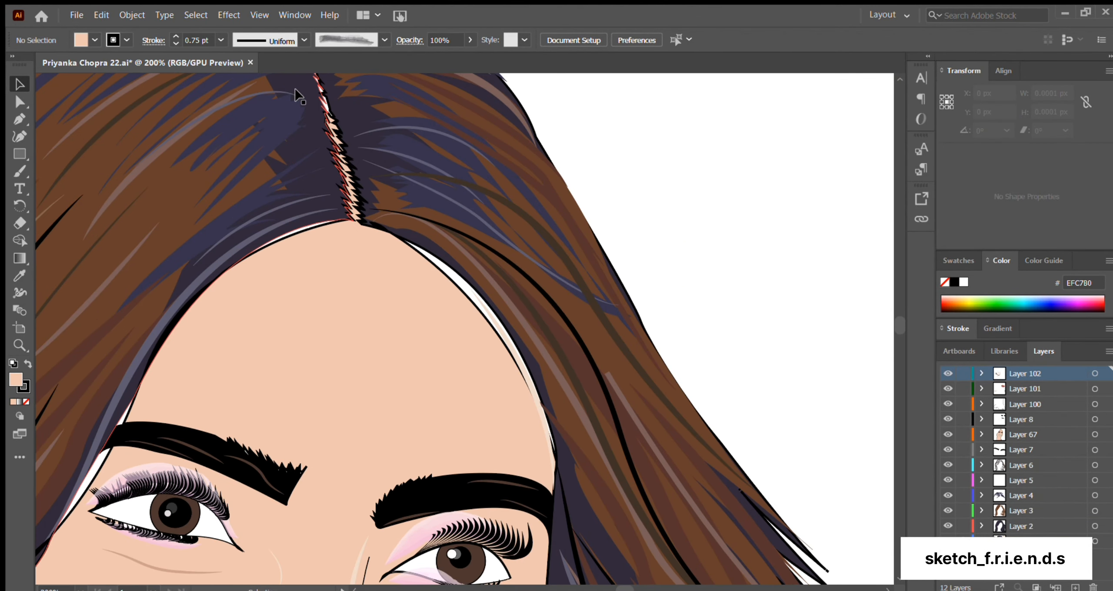
scroll(down, 3)
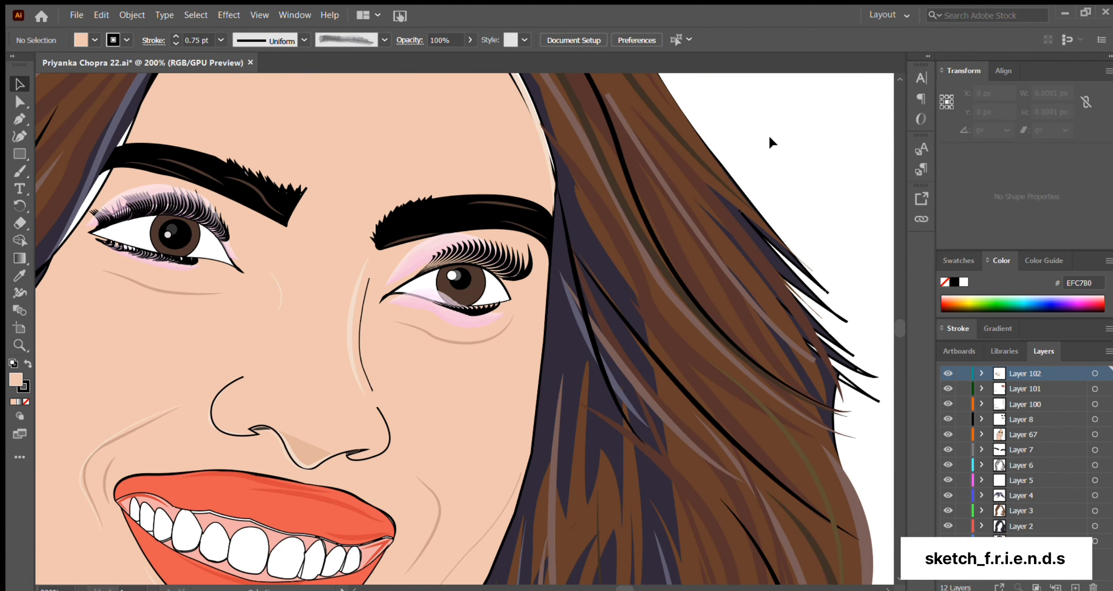
scroll(down, 3)
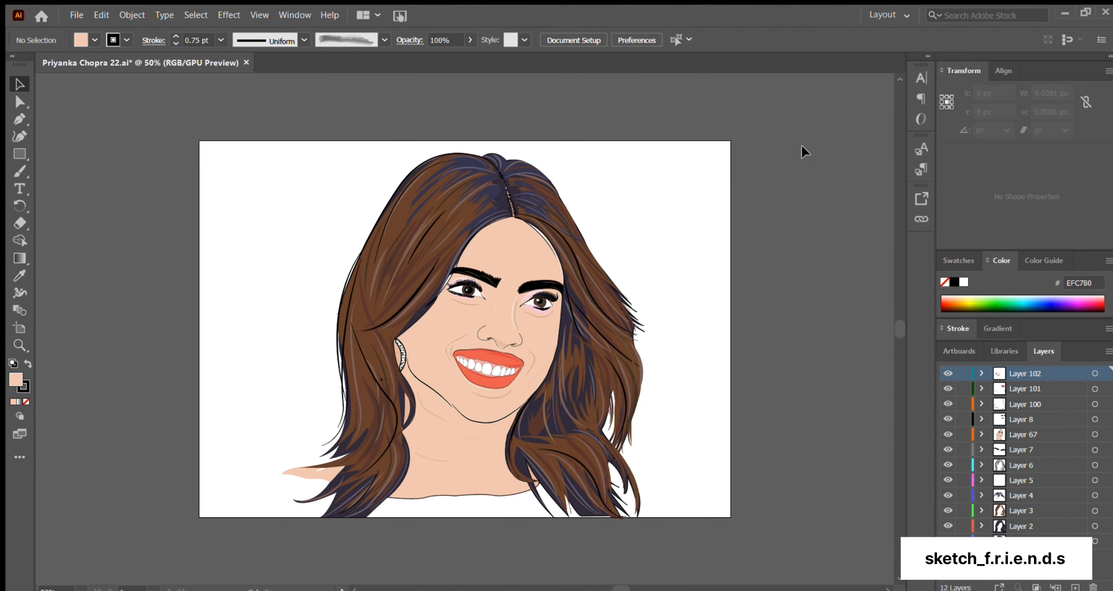
mouse_move(1050, 82)
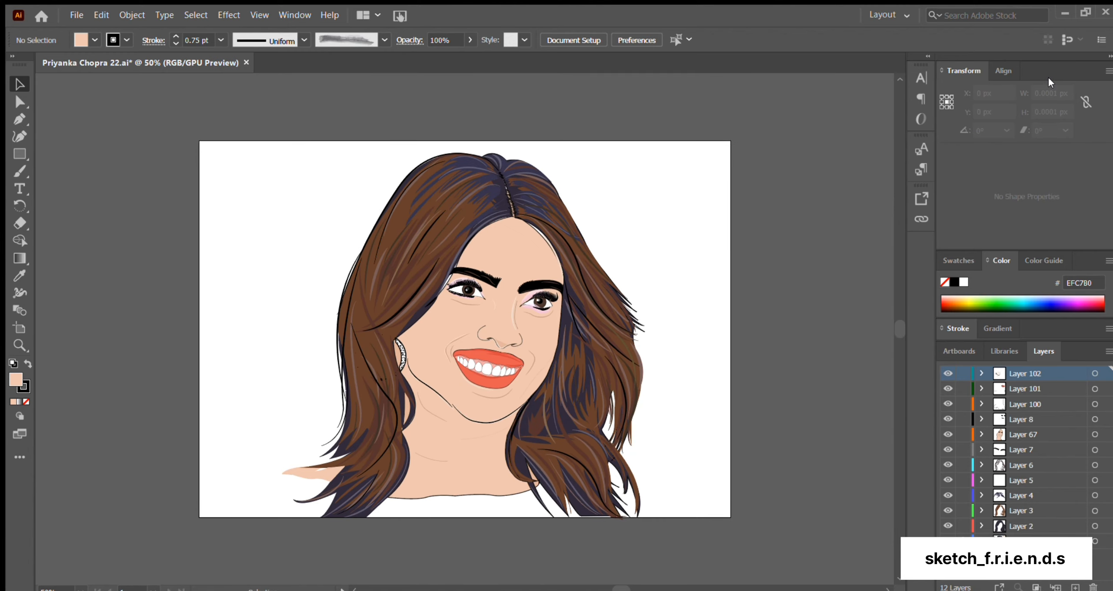